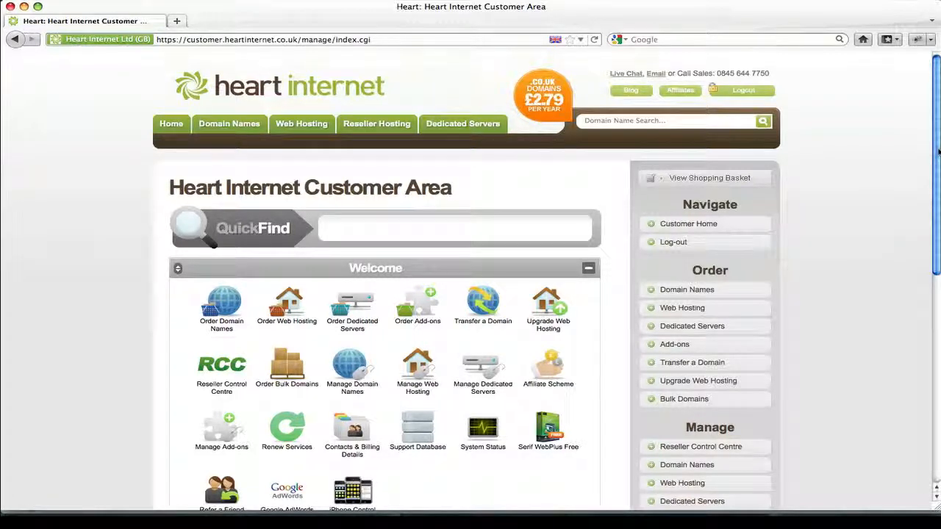
mouse_move(364, 347)
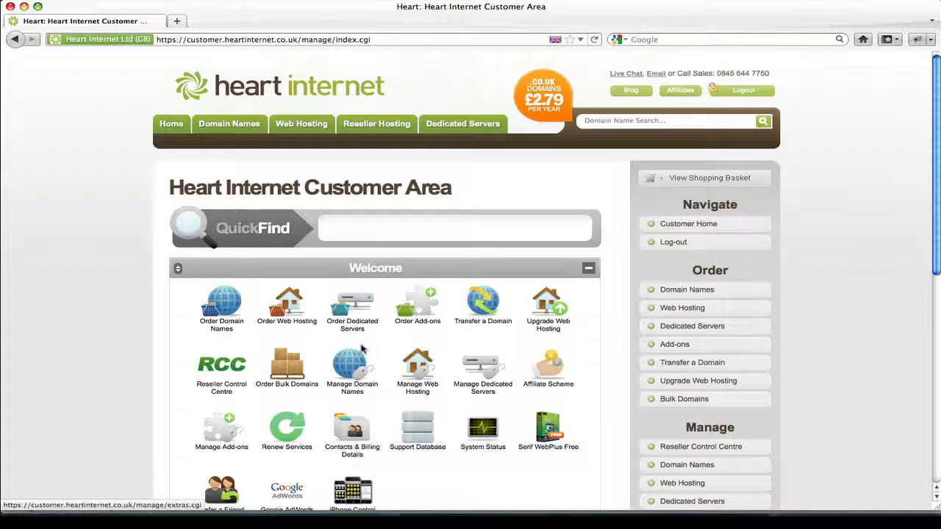
- Go to Manage Domain Names and choose hidemos.co.uk for domain parking management
click(353, 365)
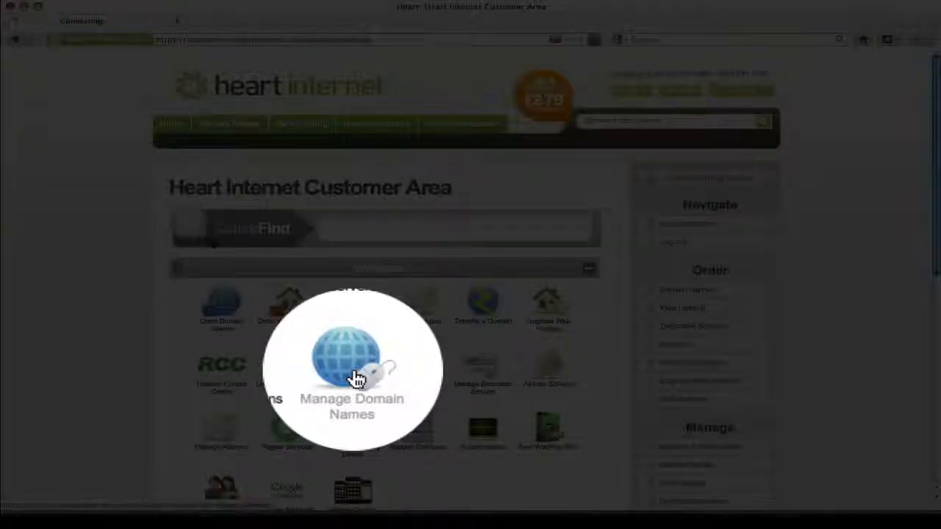
click(351, 360)
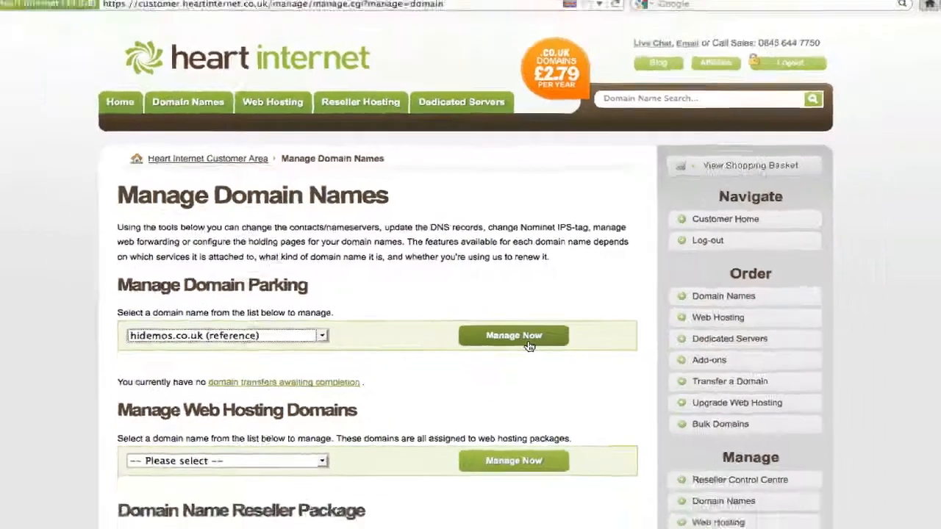
- Manage hidemos.co.uk and reach its Web Forwarding page with automatic and framed redirect options
click(514, 335)
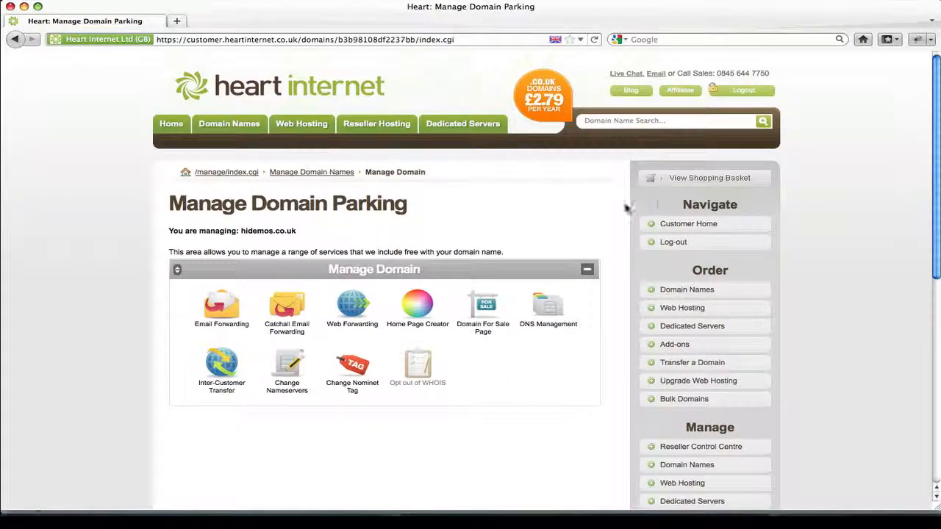
mouse_move(323, 335)
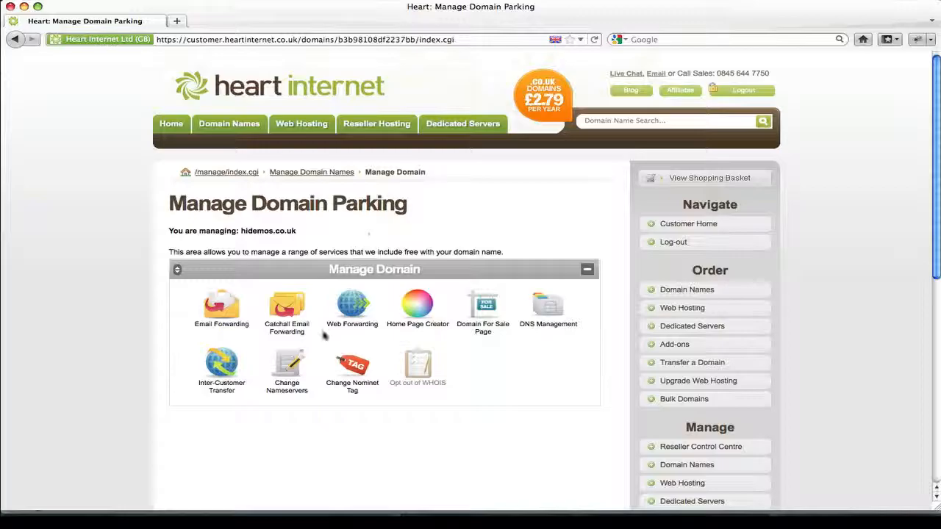
mouse_move(352, 305)
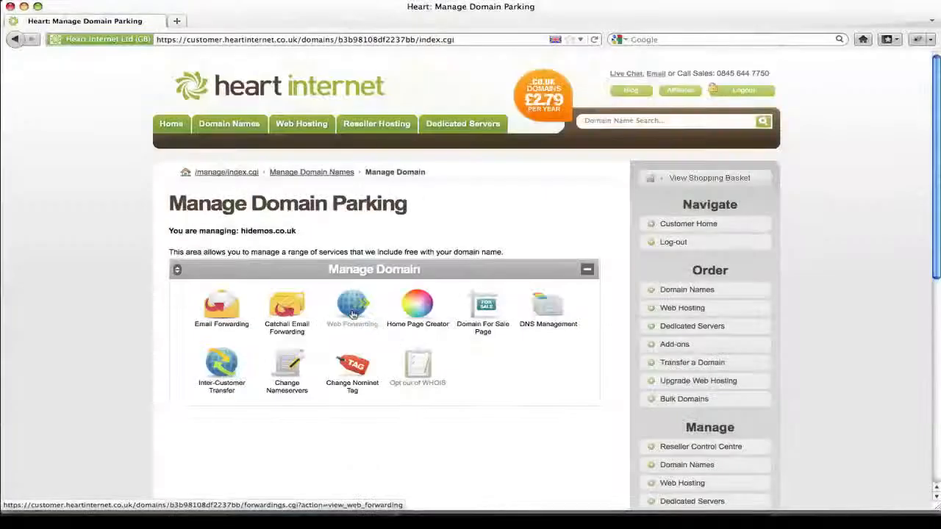
click(353, 304)
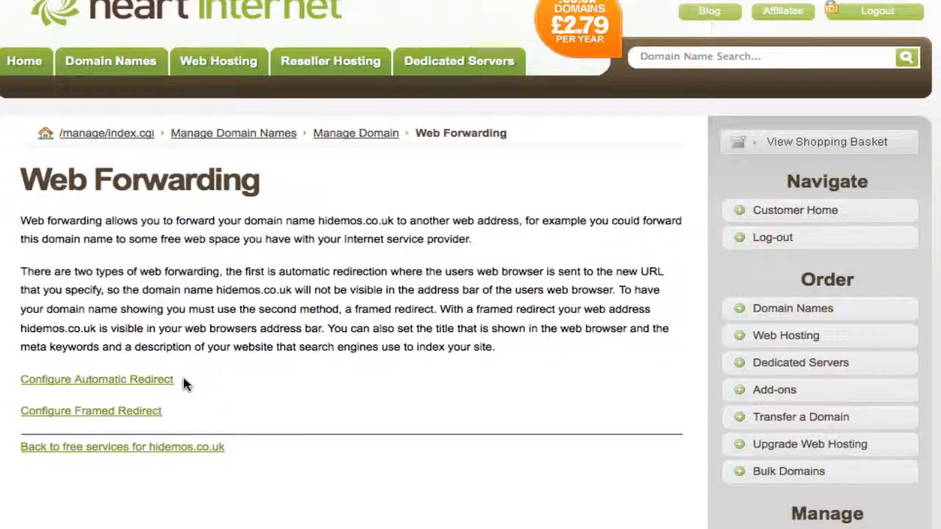
mouse_move(174, 415)
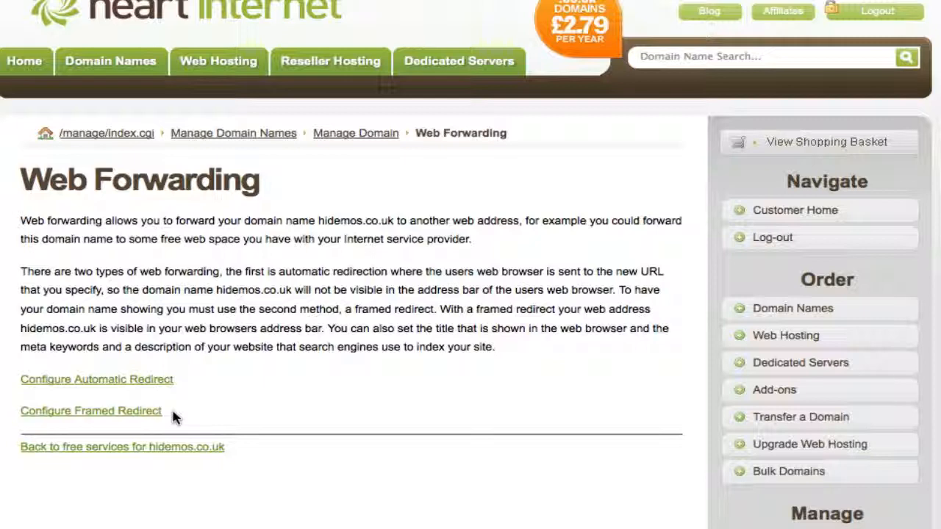
mouse_move(112, 383)
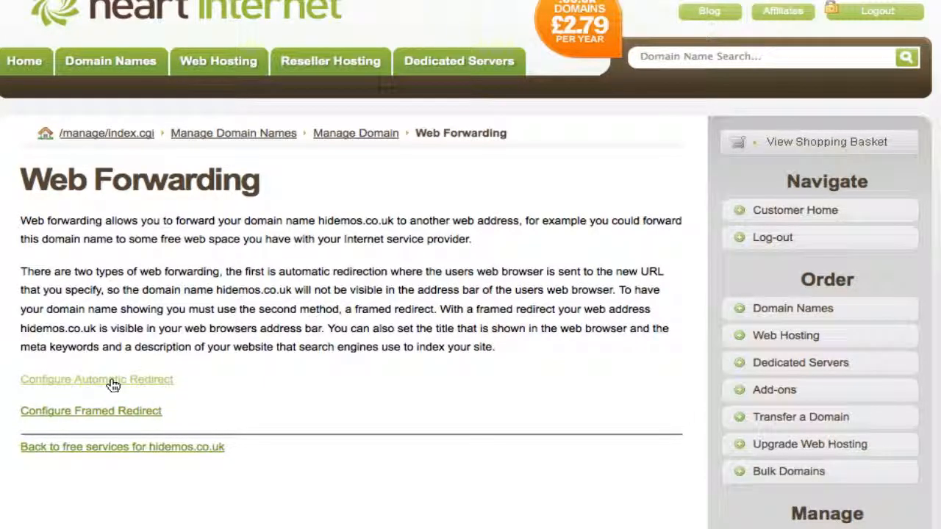
click(97, 380)
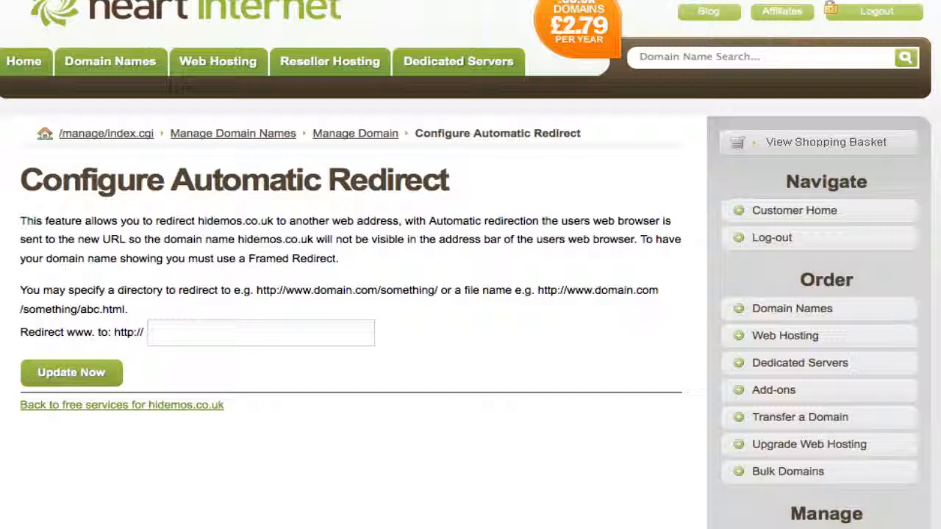
mouse_move(218, 308)
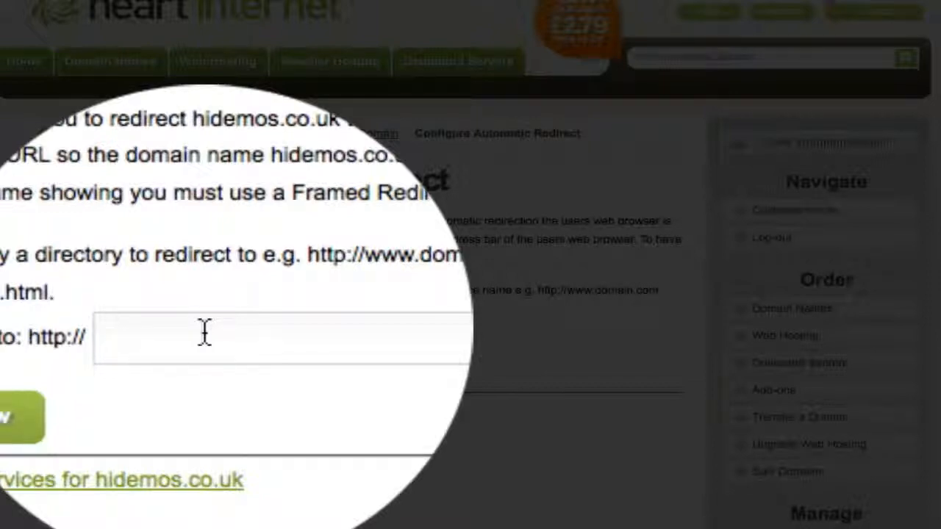
text(www.)
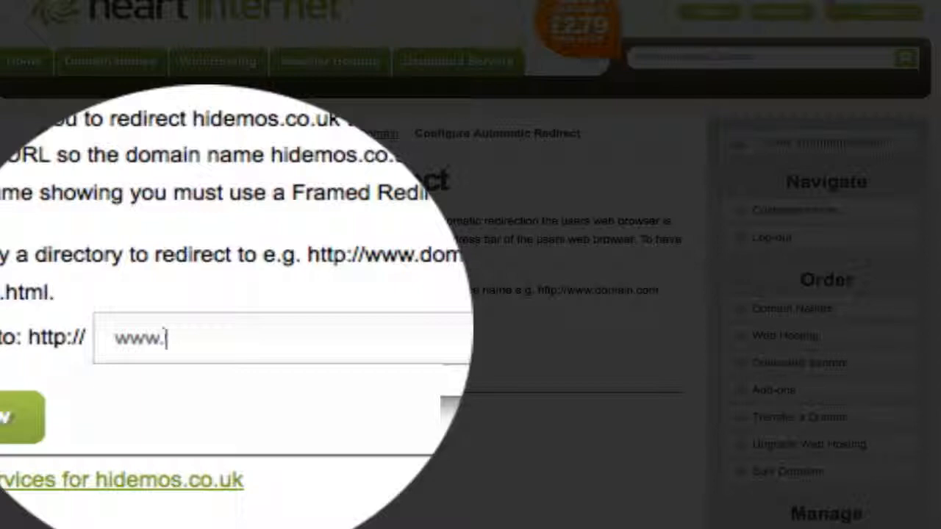
text(heartinterne)
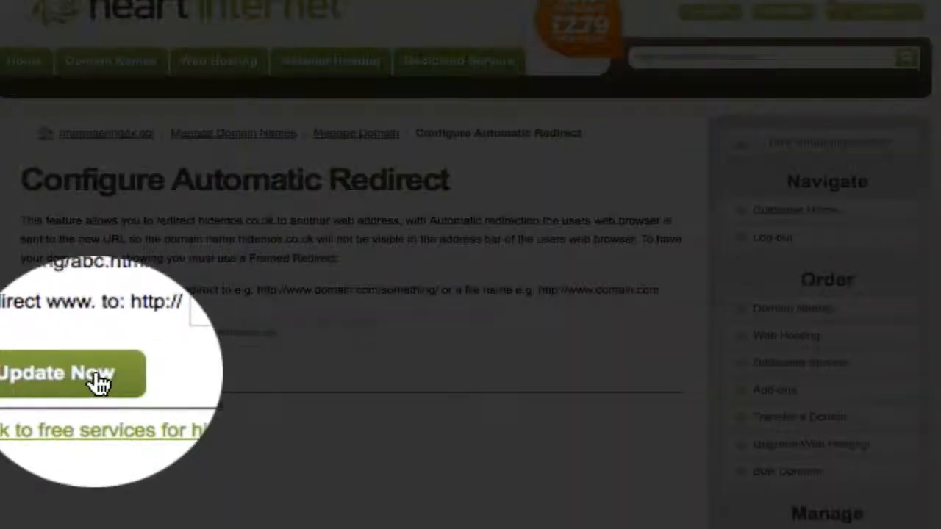
text(www.heartinternet.co.uk)
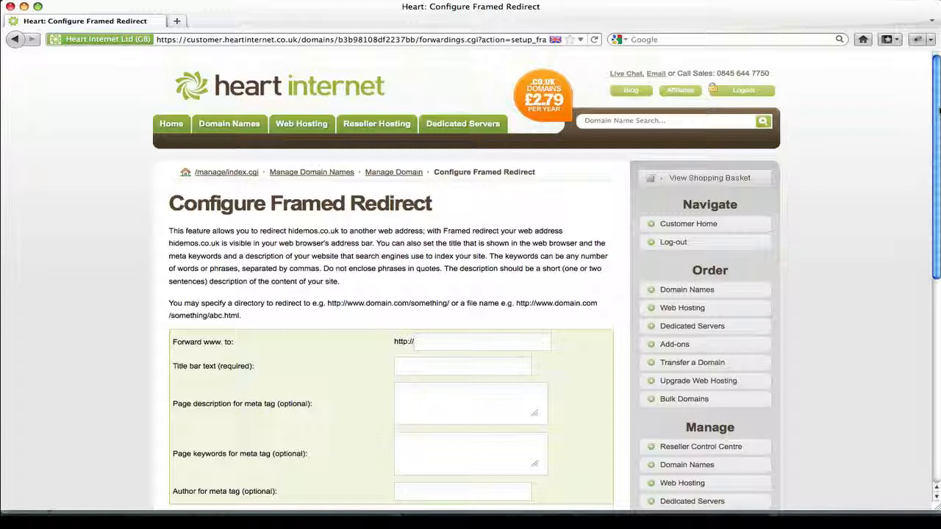
scroll(down, 3)
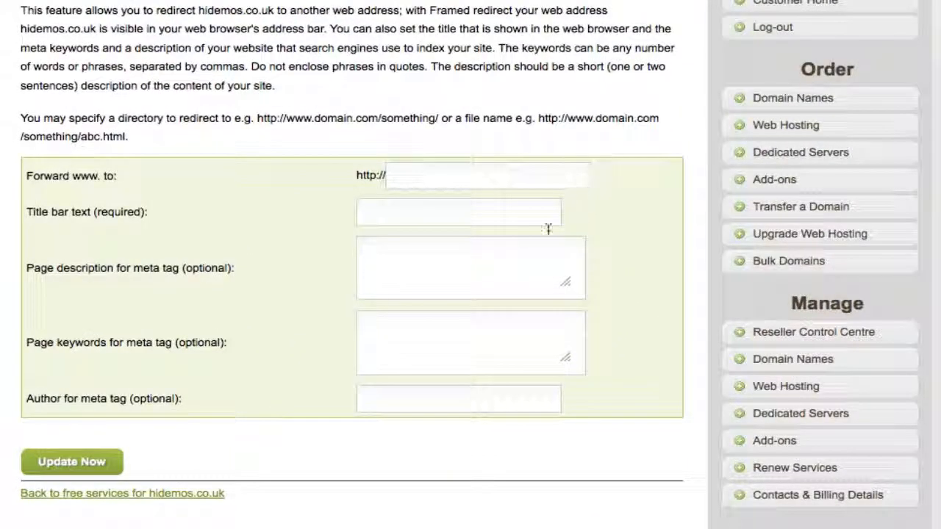
mouse_move(241, 214)
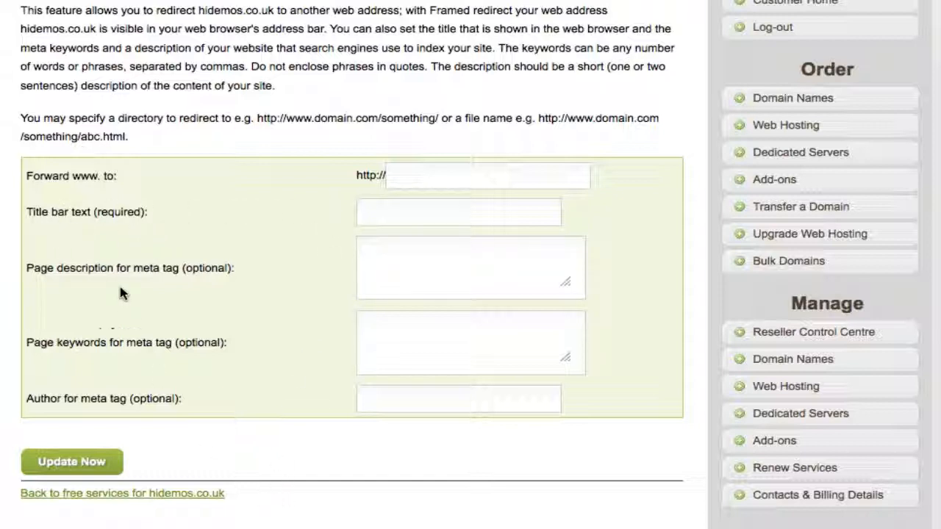
mouse_move(94, 385)
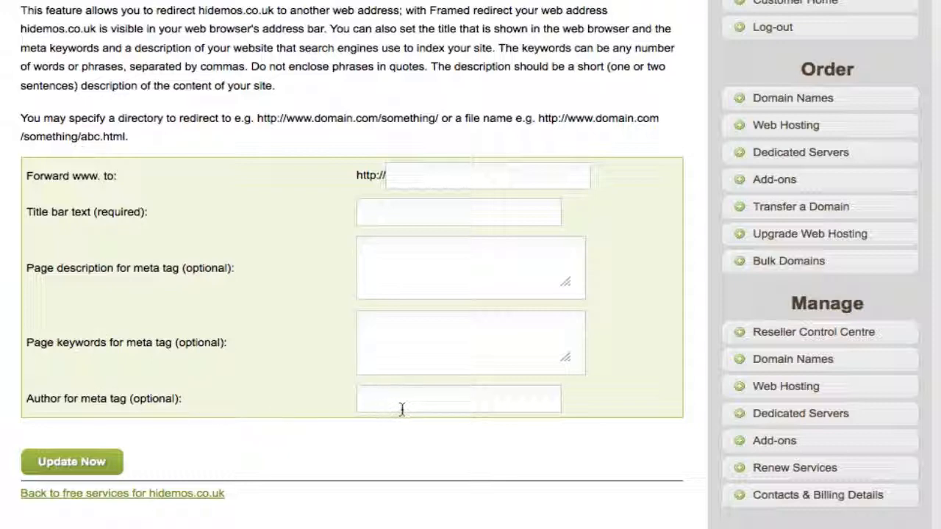
mouse_move(346, 224)
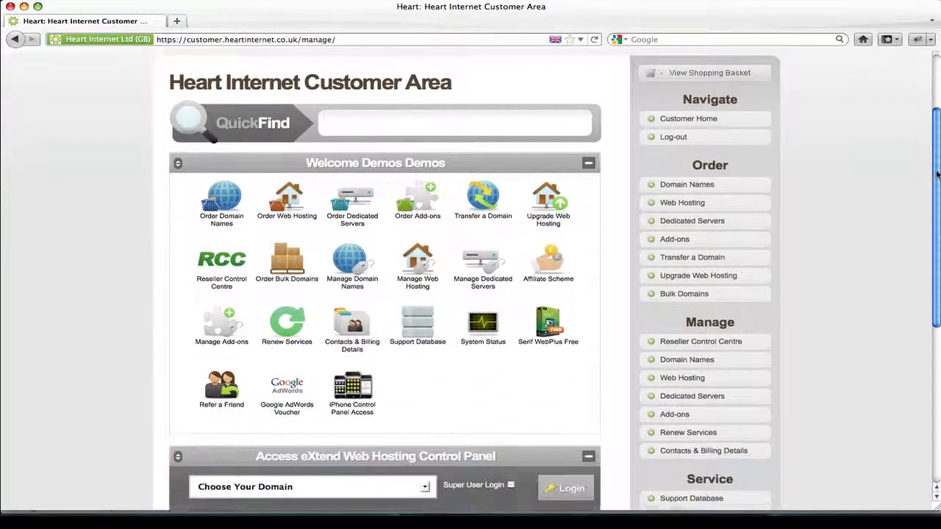
- Scroll the customer home page down to the Access eXtend Web Hosting Control Panel section
scroll(down, 3)
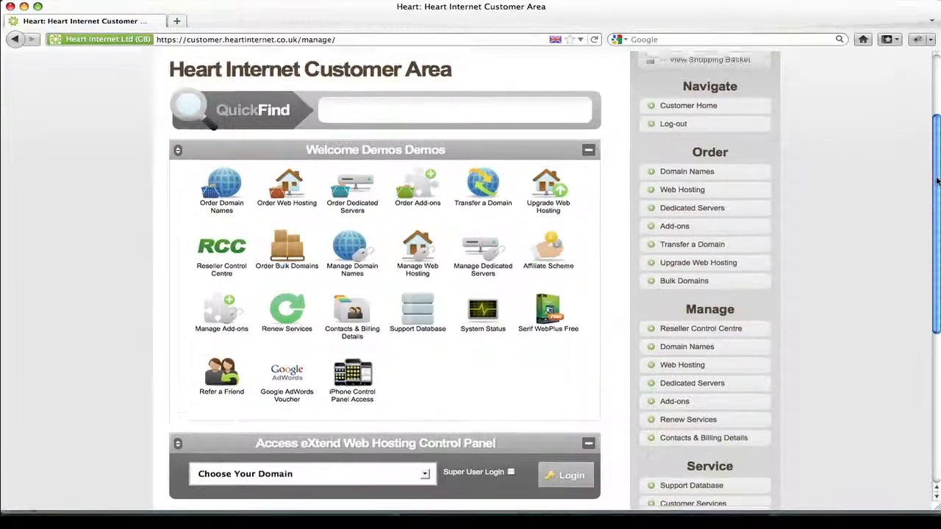
scroll(down, 3)
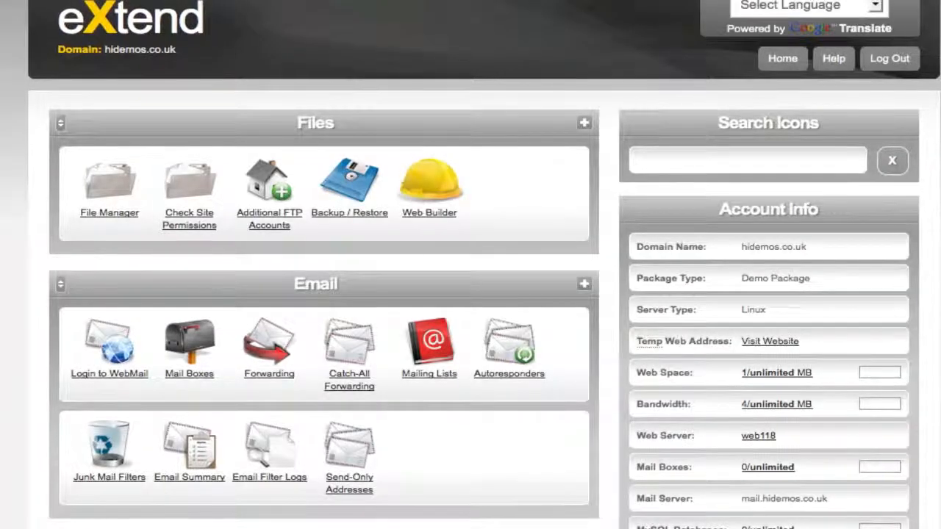
- Reach the eXtend Website Redirect page for hidemos.co.uk under Web Tools
scroll(down, 3)
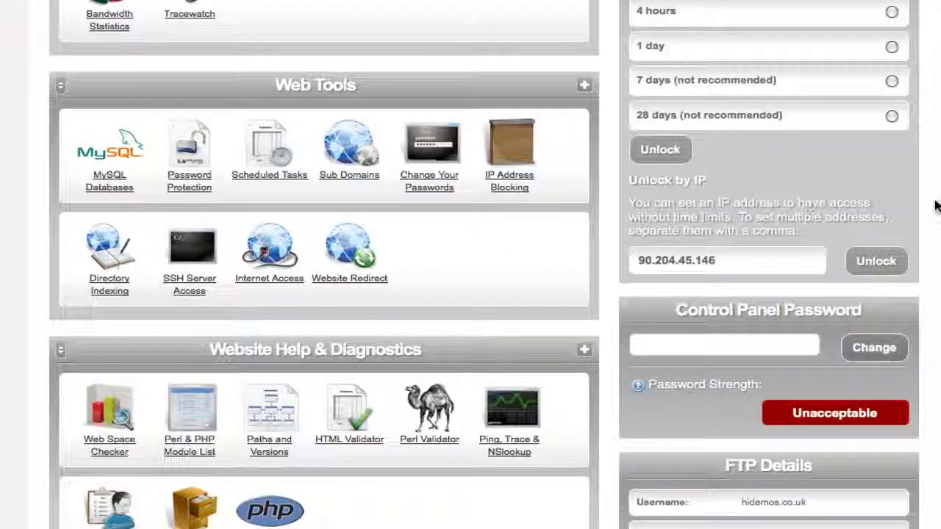
click(350, 252)
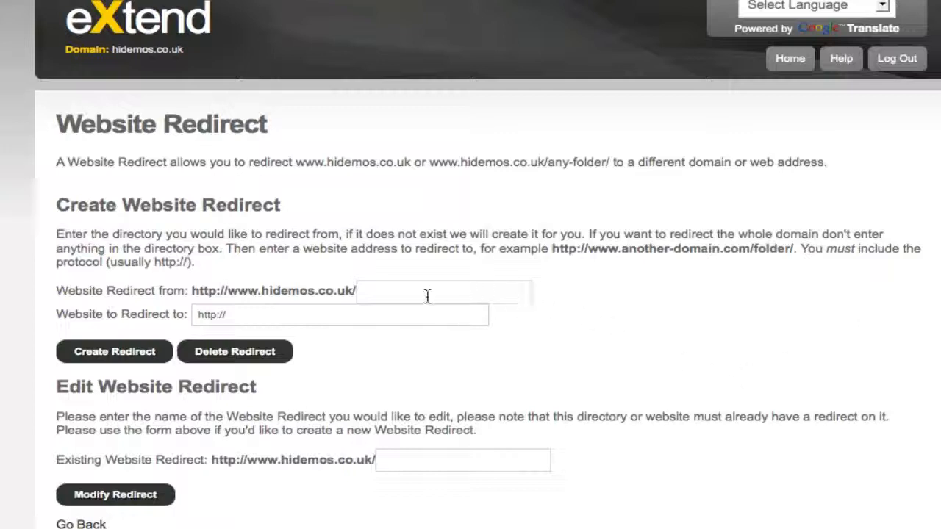
click(339, 315)
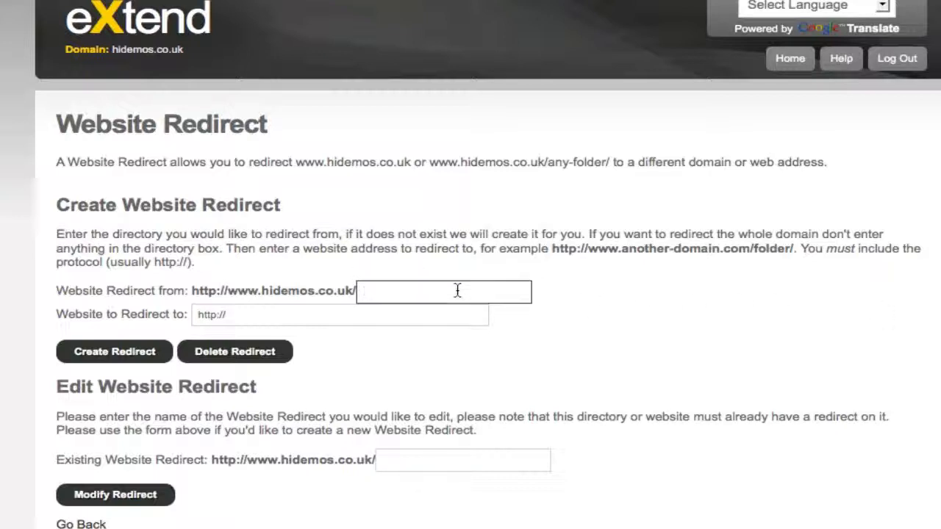
text(hdhhdjdjjd)
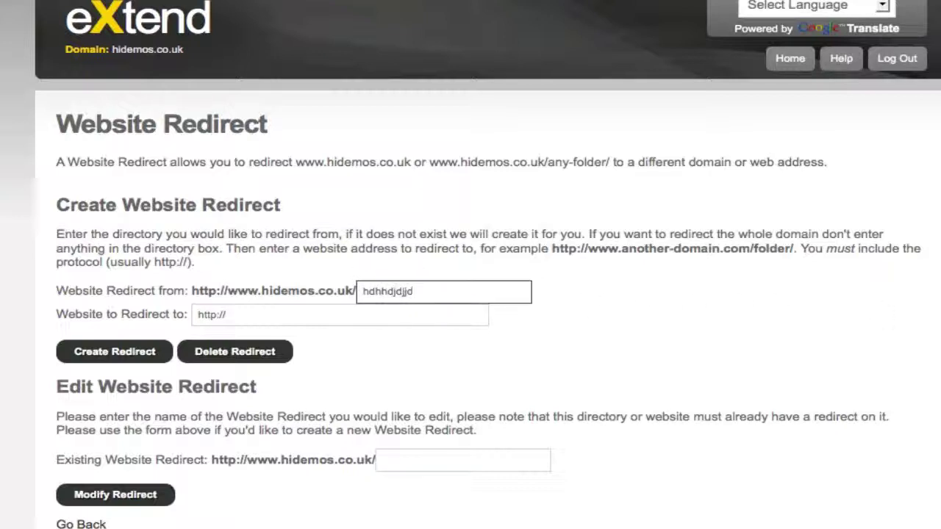
text(/)
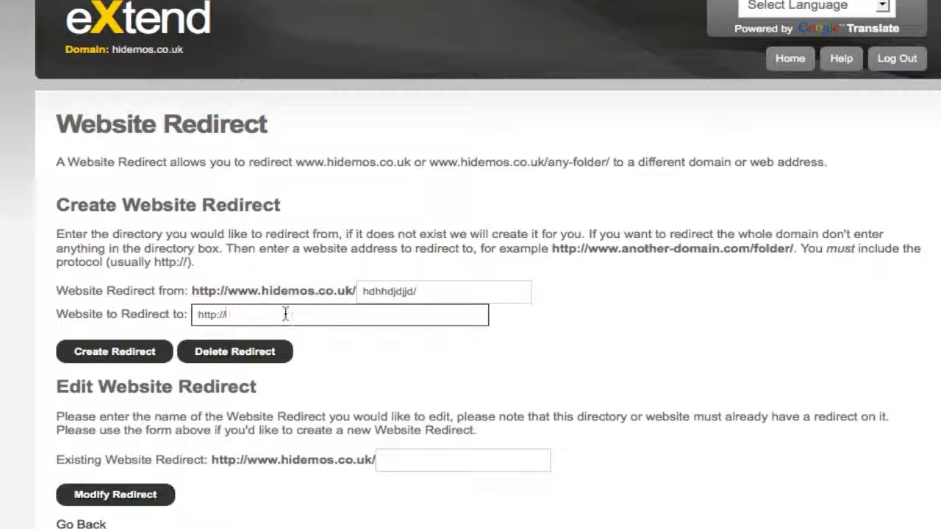
click(441, 291)
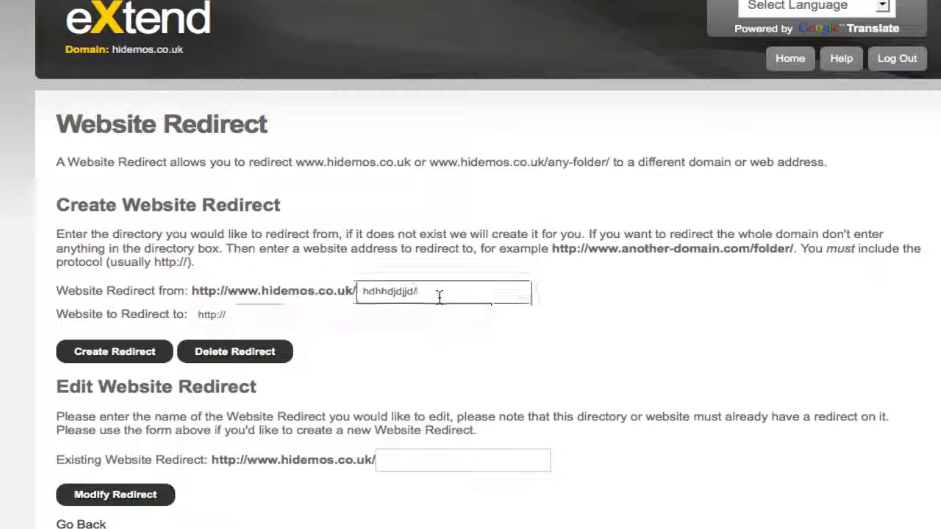